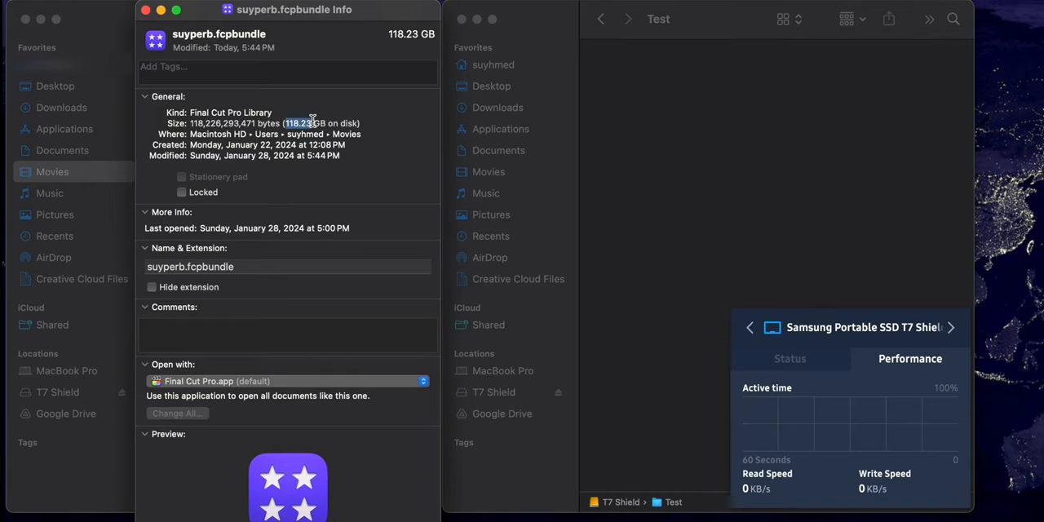
mouse_move(325, 122)
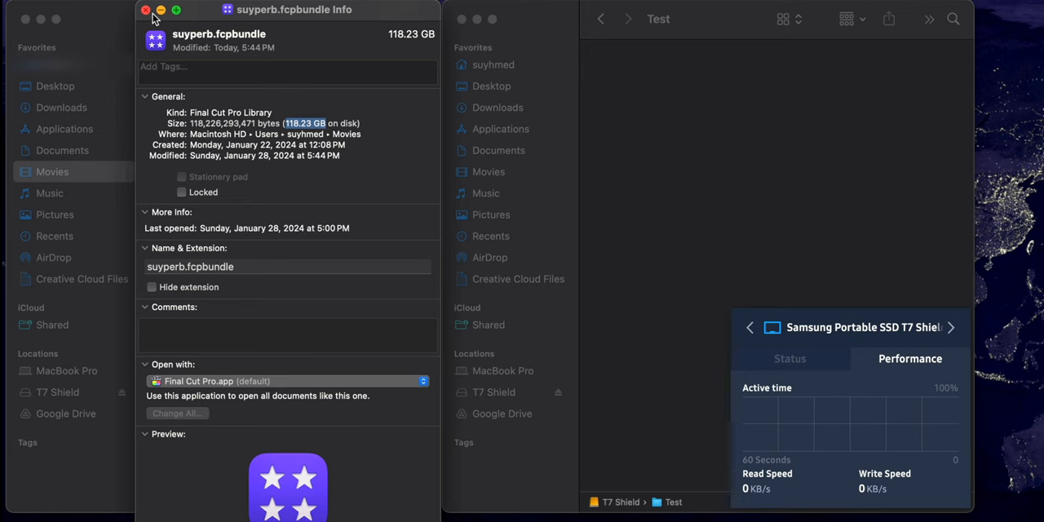
Close the Get Info window for the suyperb.fcpbundle Final Cut library
left_click(147, 9)
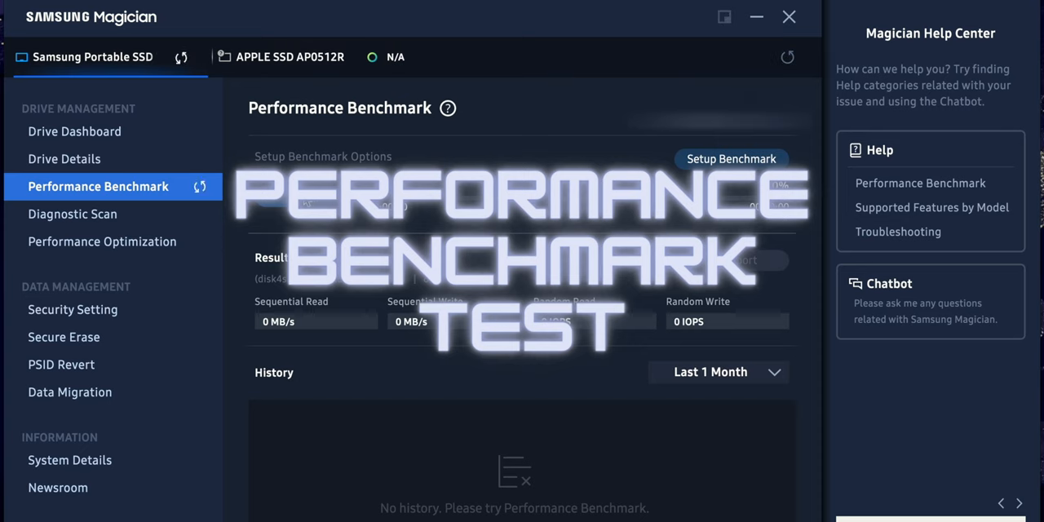
left_click(731, 158)
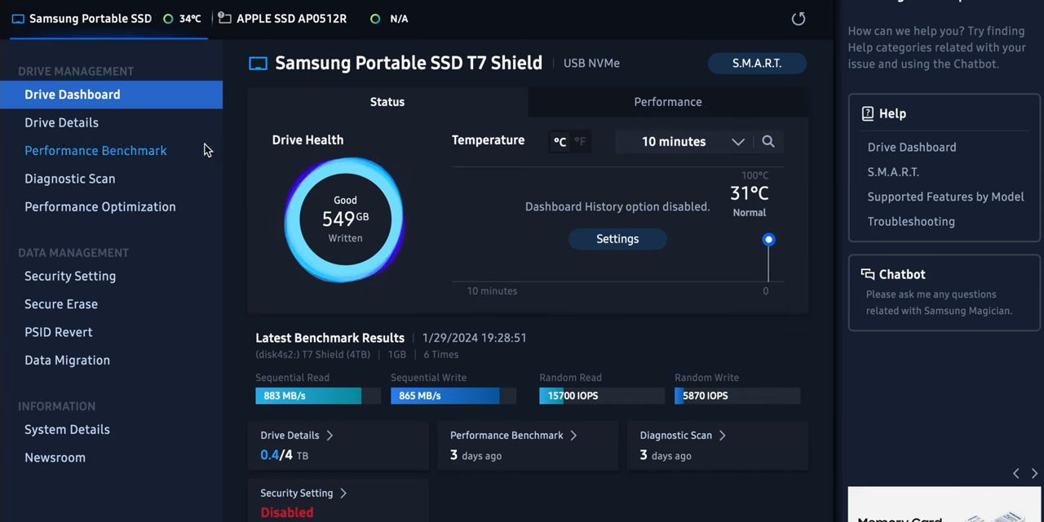
mouse_move(346, 235)
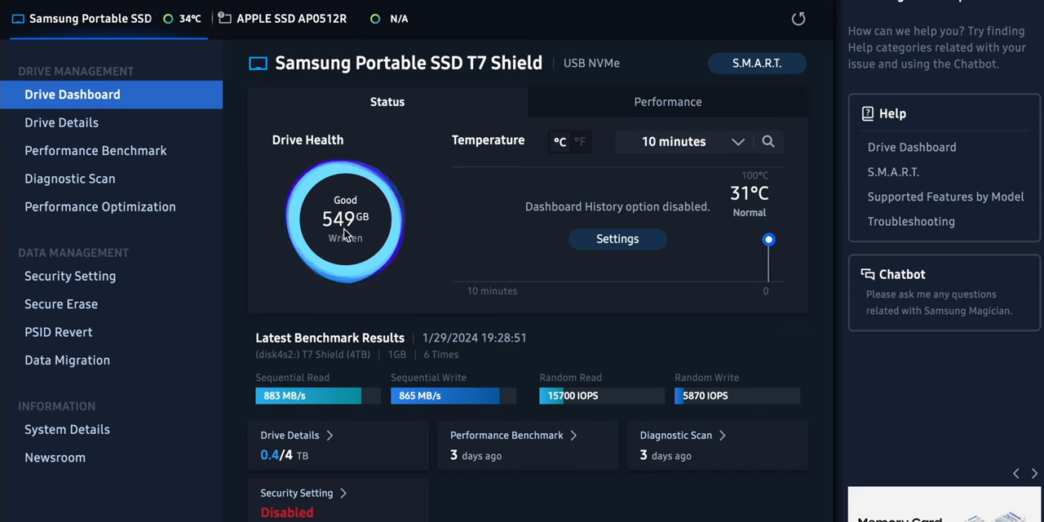
mouse_move(377, 157)
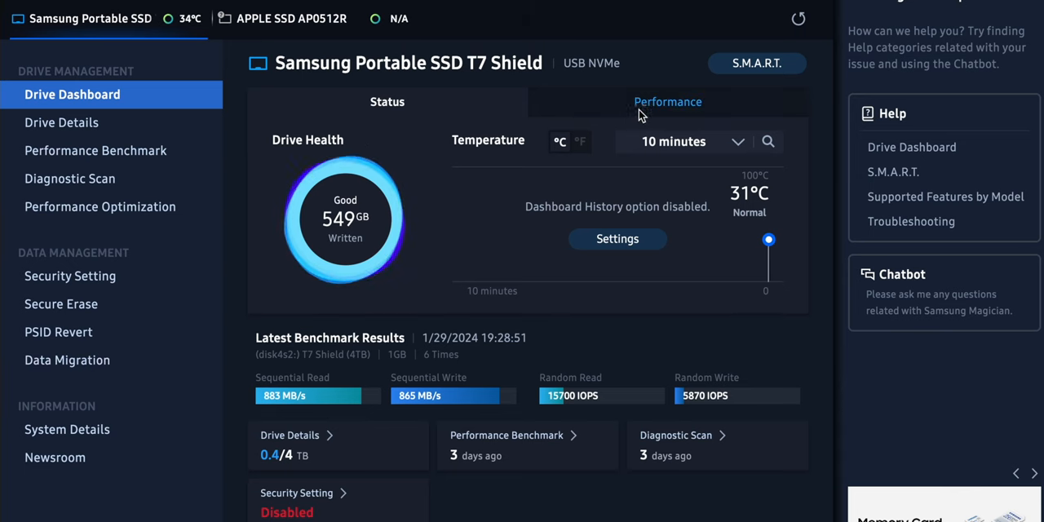
mouse_move(69, 118)
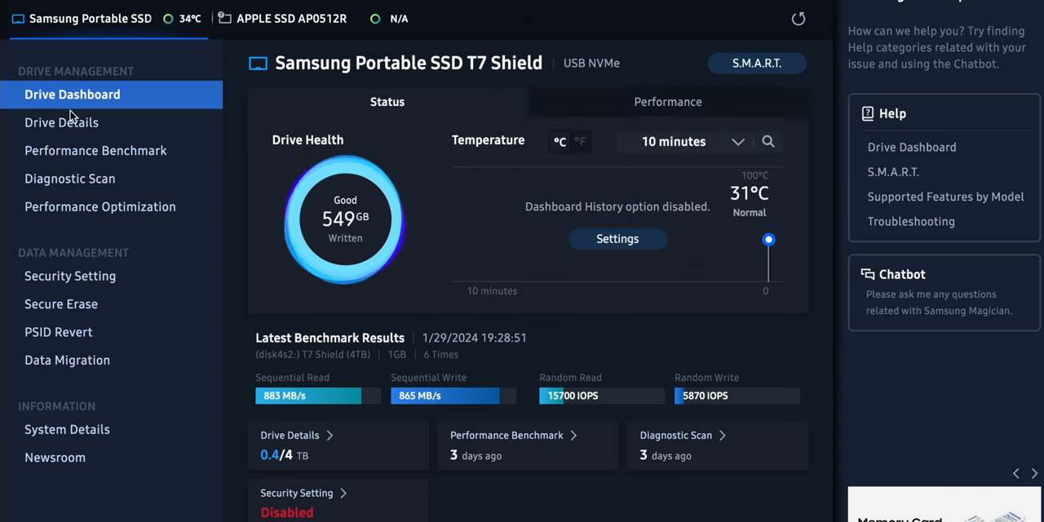
Browse the drive's Benchmark, Security Mode and Secure Erase pages, ending on Diagnostic Scan
left_click(95, 150)
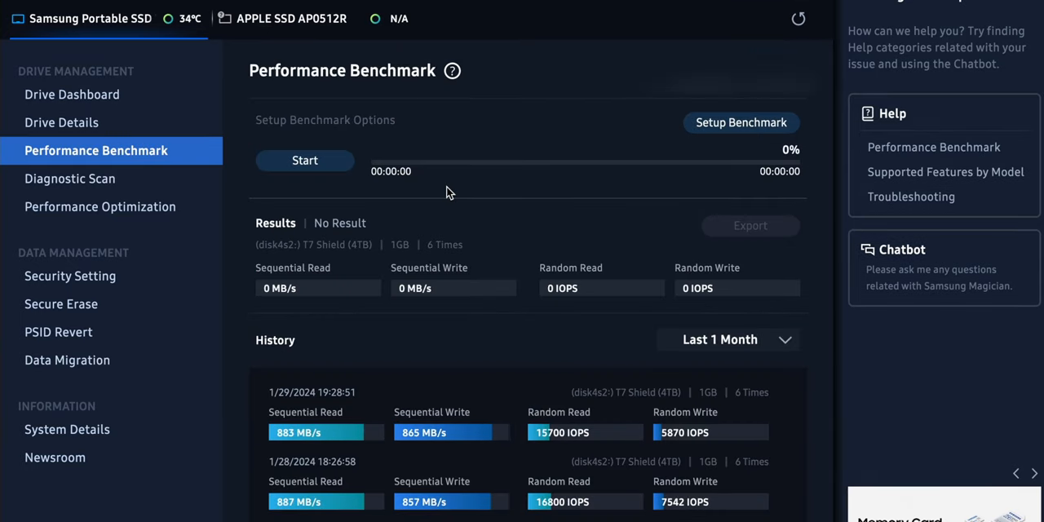
mouse_move(307, 432)
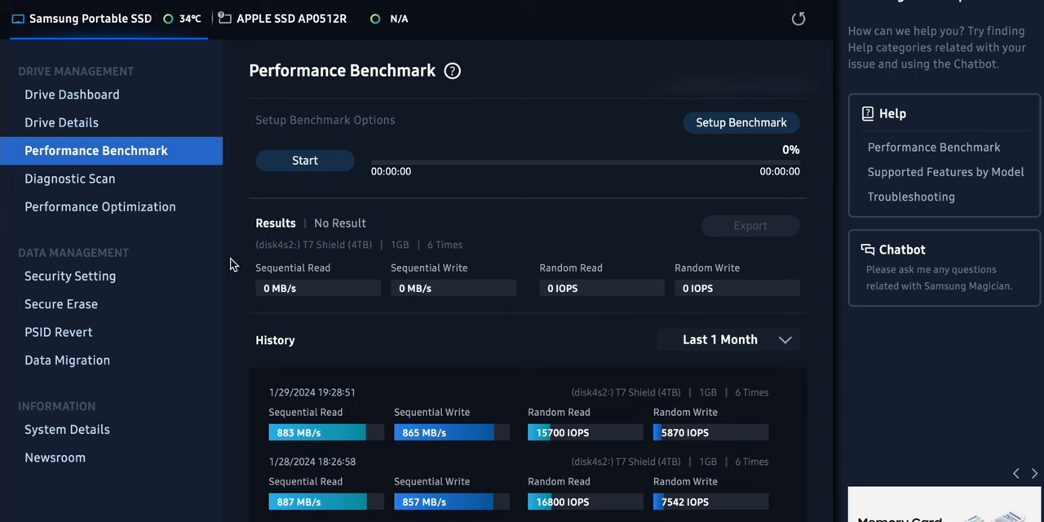
left_click(70, 276)
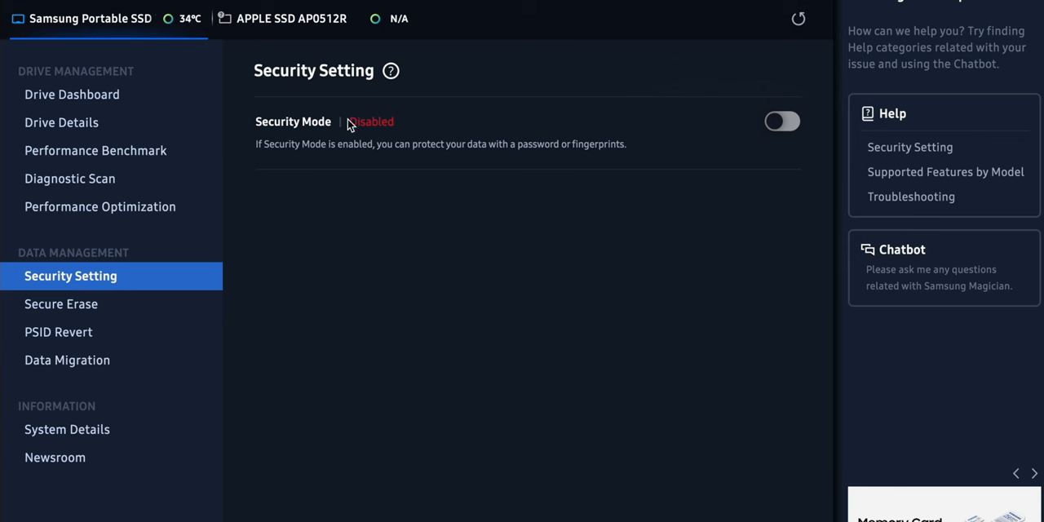
mouse_move(58, 333)
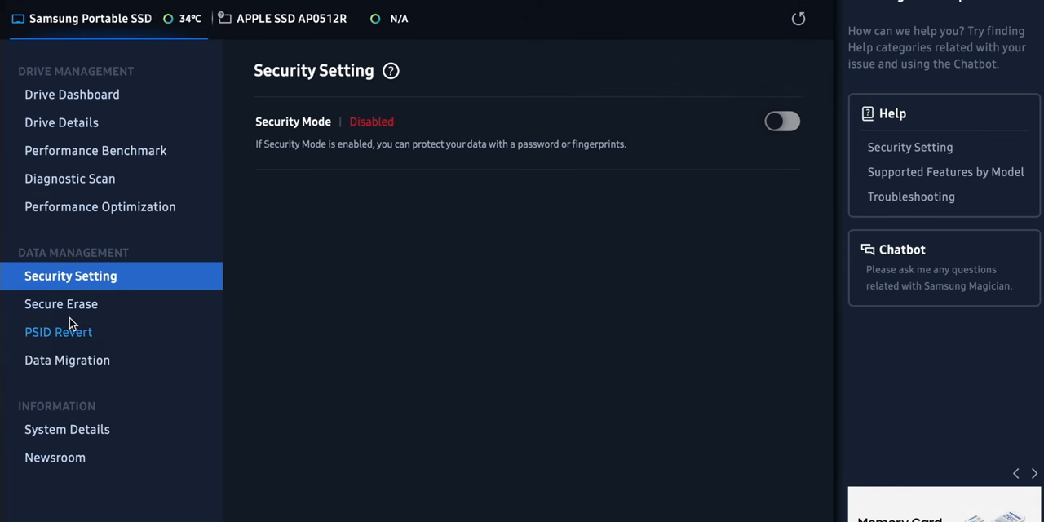
left_click(62, 304)
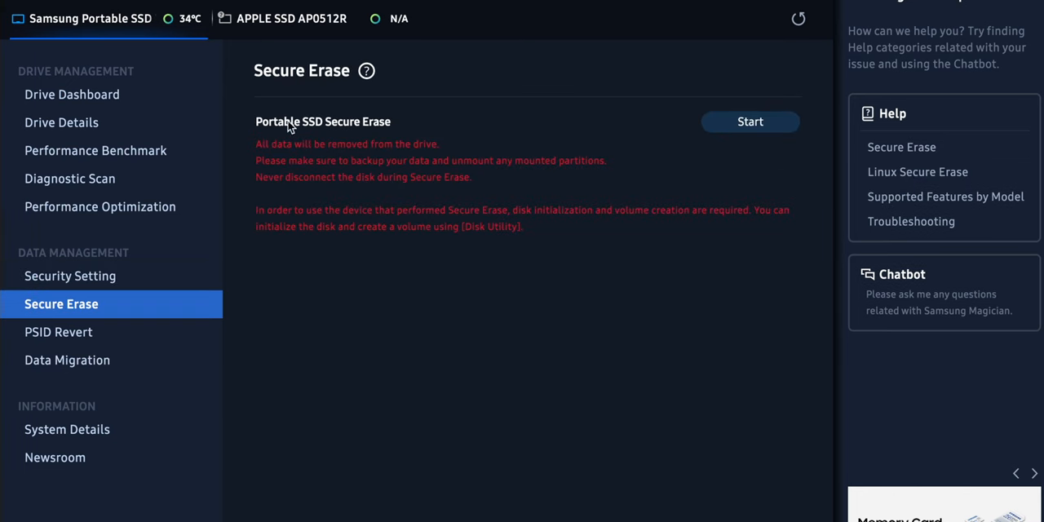
mouse_move(350, 117)
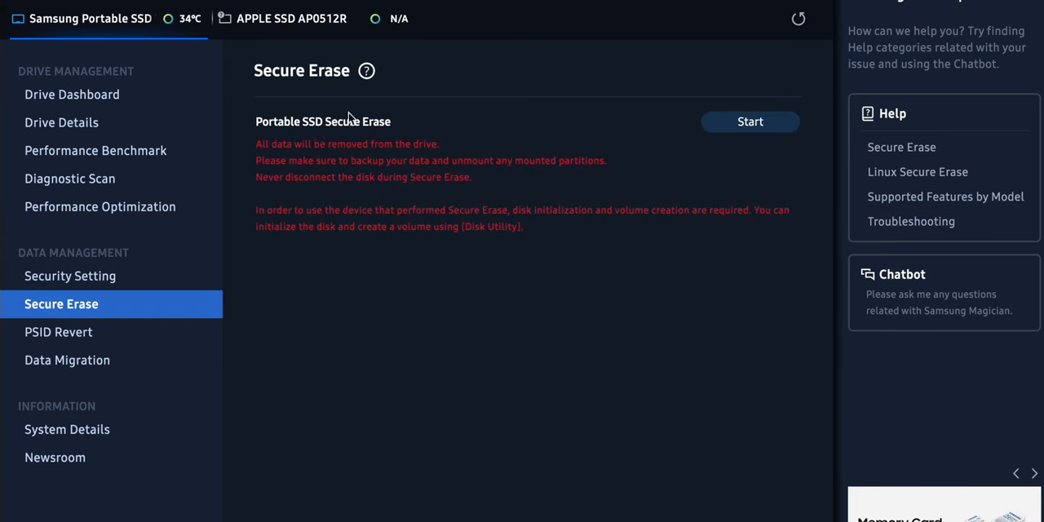
mouse_move(297, 389)
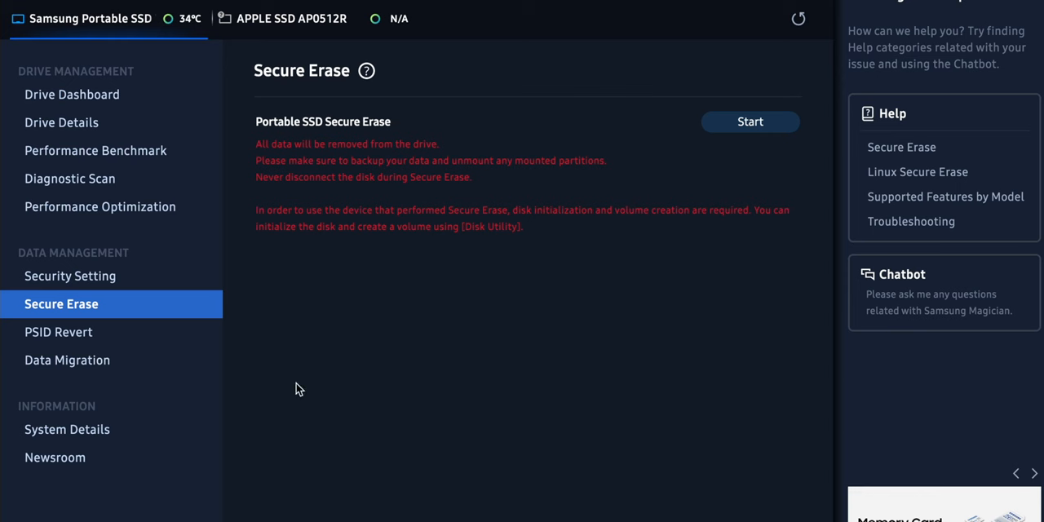
mouse_move(286, 478)
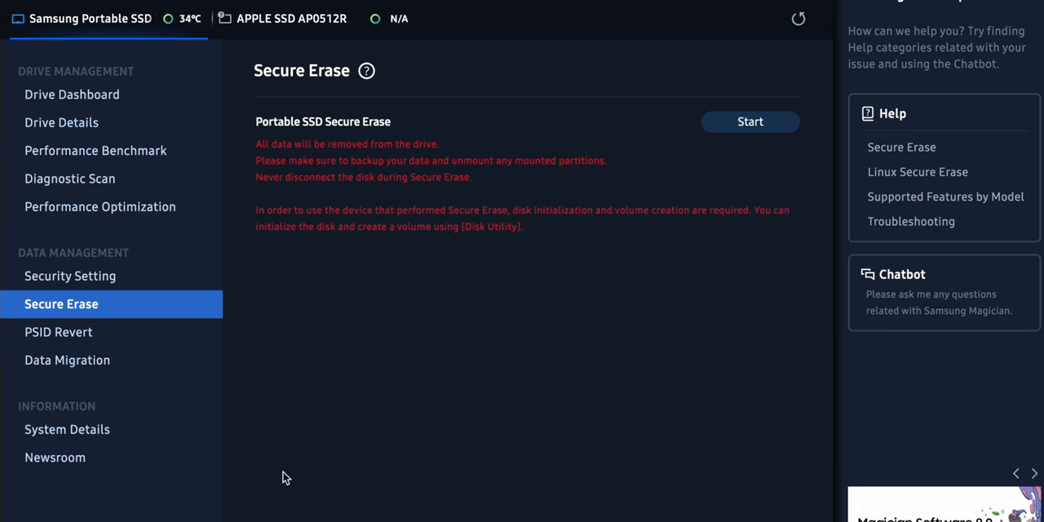
left_click(69, 178)
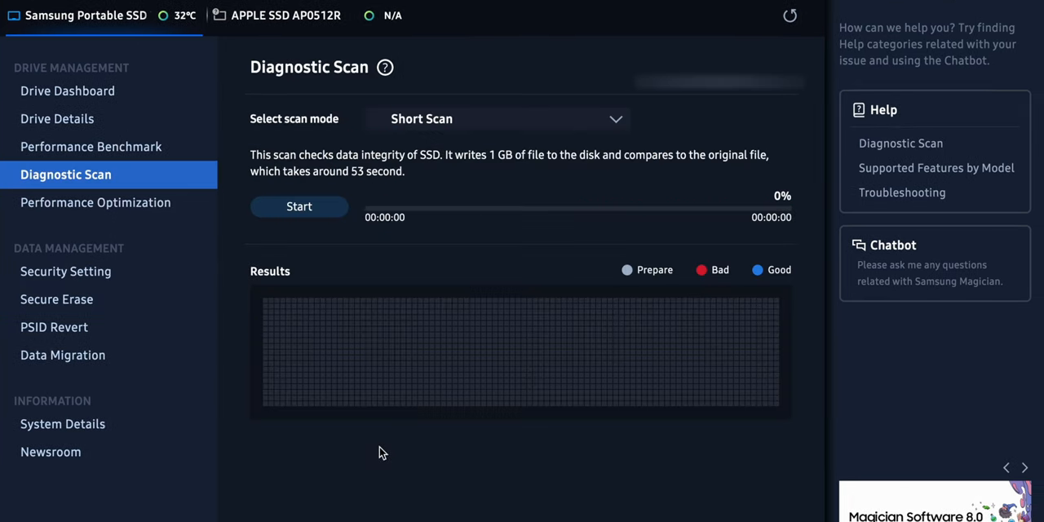
Run the Short Scan on the portable SSD and switch the scan mode to Full Scan
left_click(298, 206)
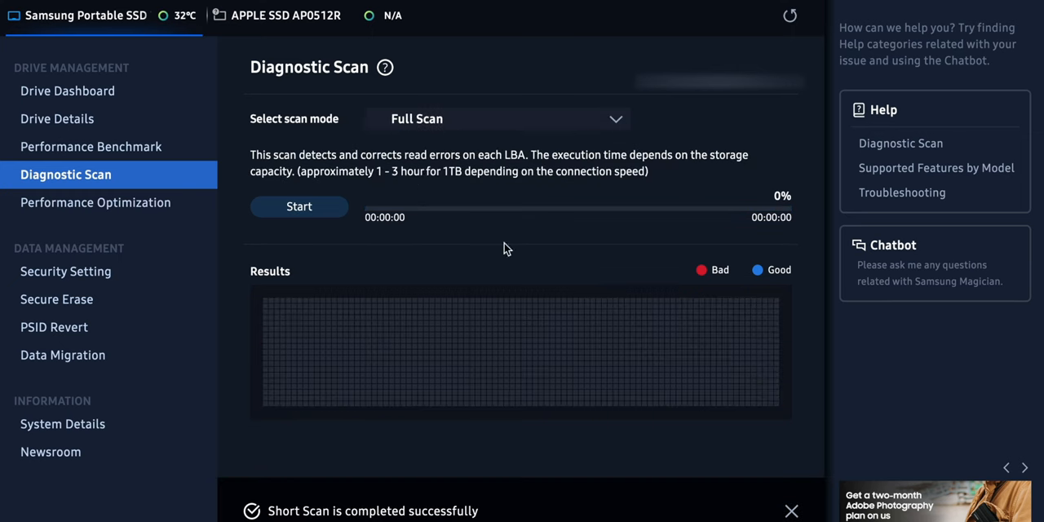
left_click(67, 91)
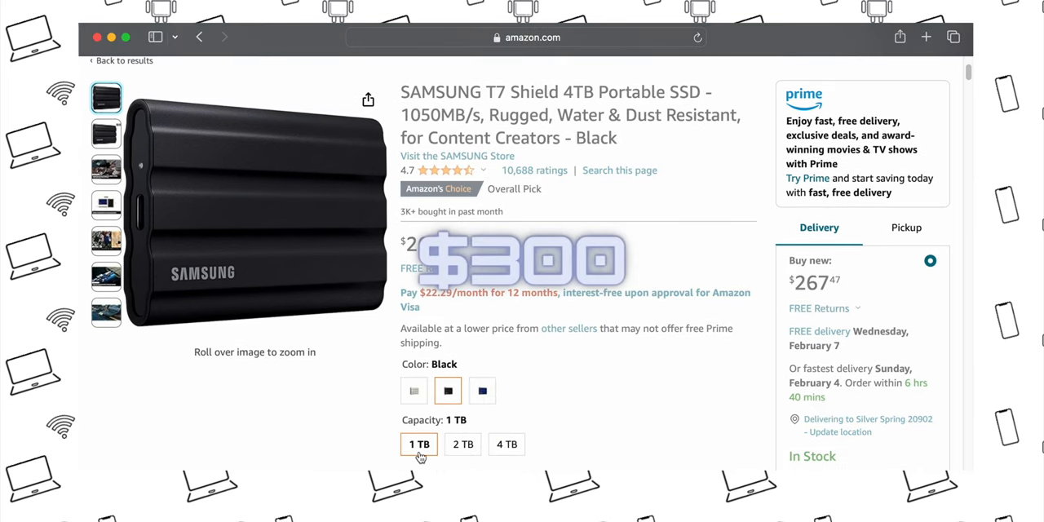
Compare the T7 Shield's 1 TB, 2 TB and 4 TB capacity prices on Amazon
left_click(463, 444)
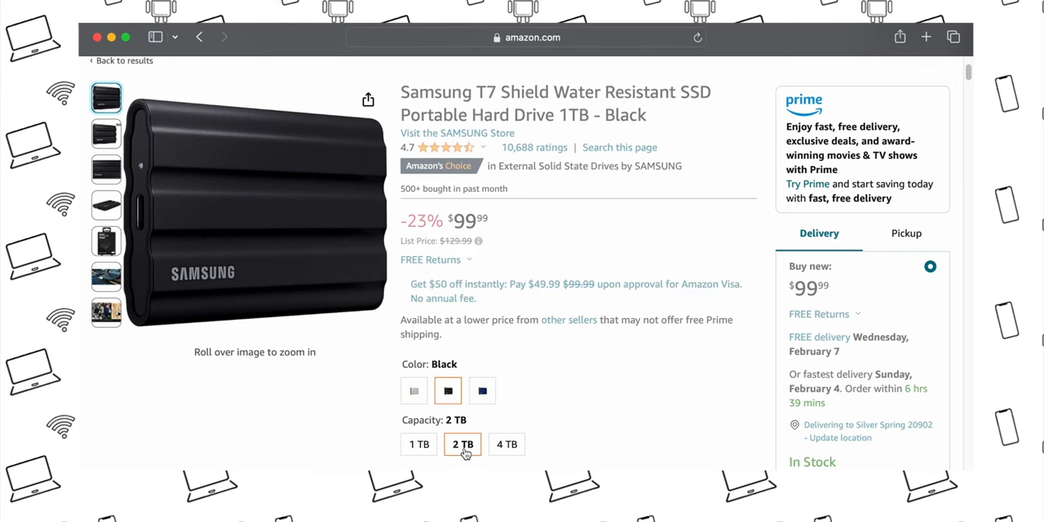
left_click(506, 443)
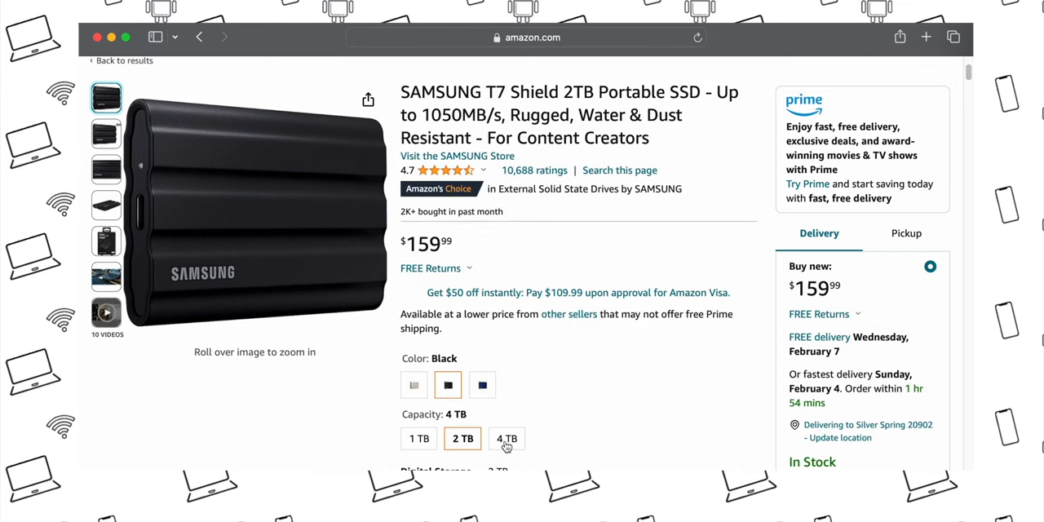
left_click(506, 437)
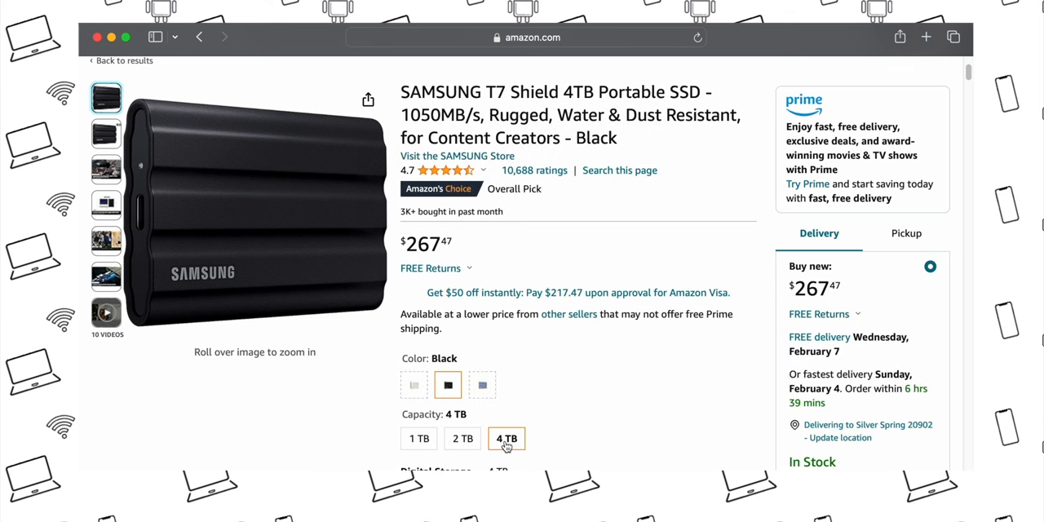
mouse_move(578, 396)
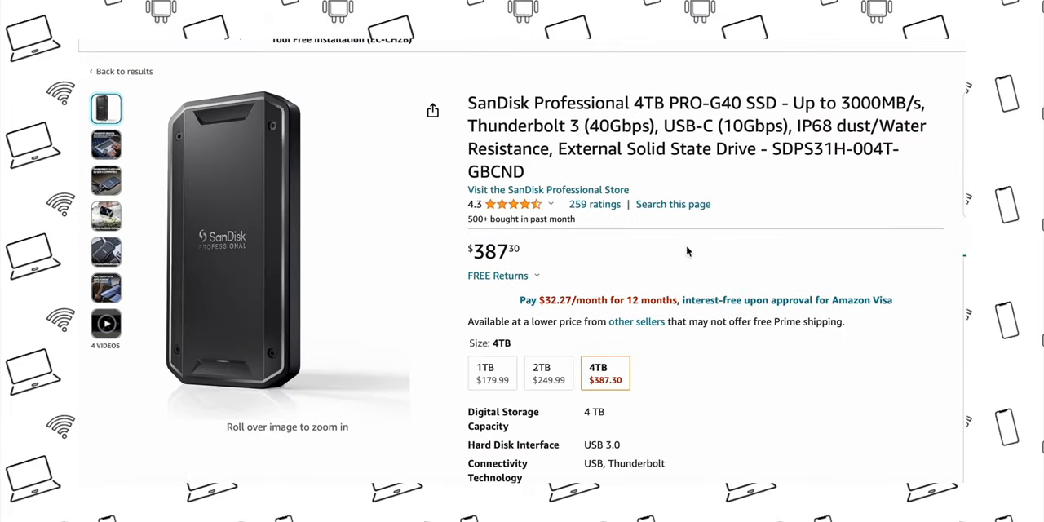
scroll("down", 3)
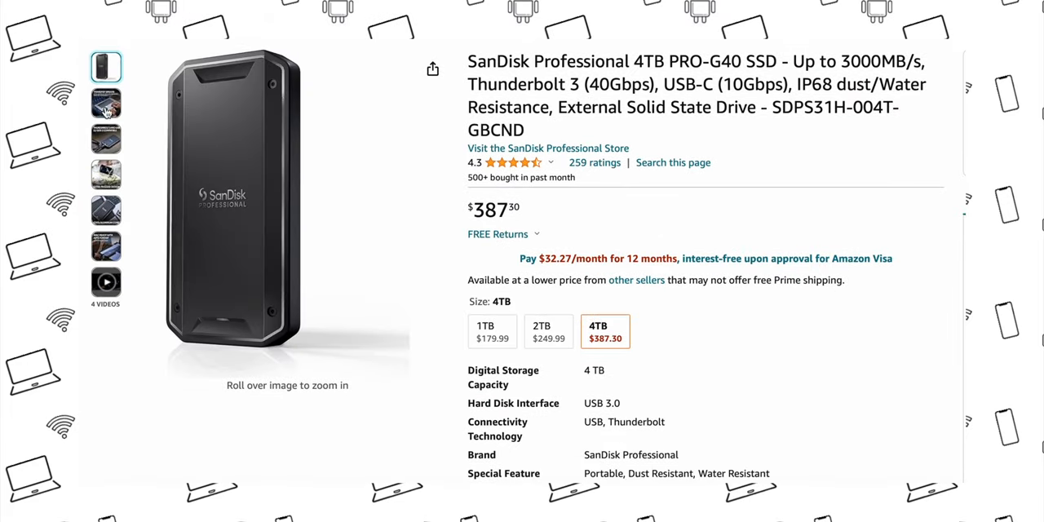
View the SanDisk PRO-G40 4TB and WD_BLACK P50 4TB listings with the P50's dimensions image
left_click(104, 137)
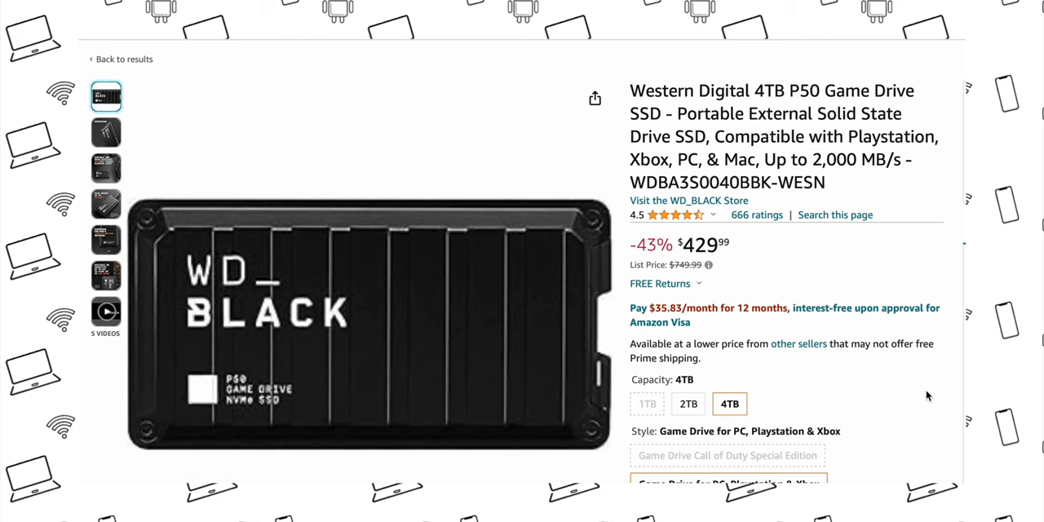
scroll("down", 3)
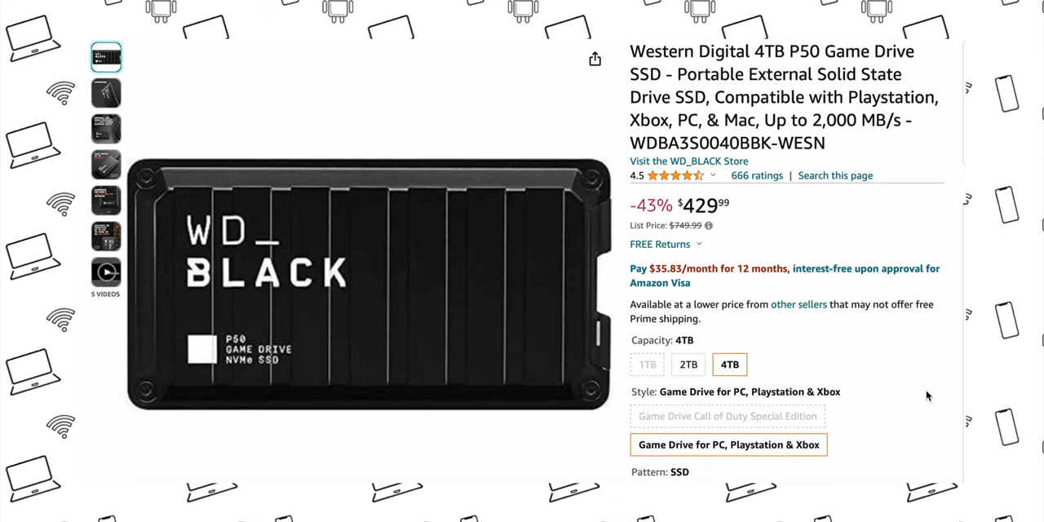
left_click(106, 92)
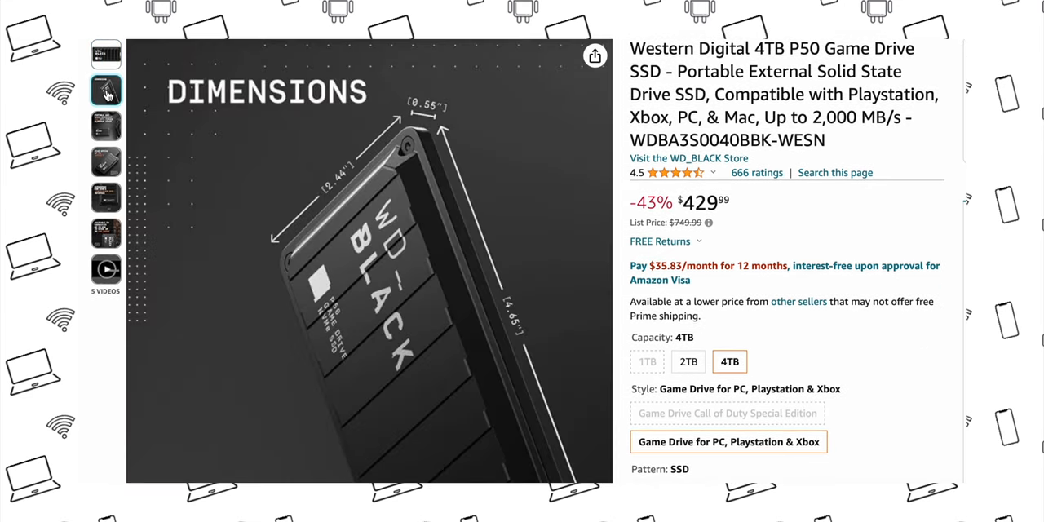
left_click(106, 115)
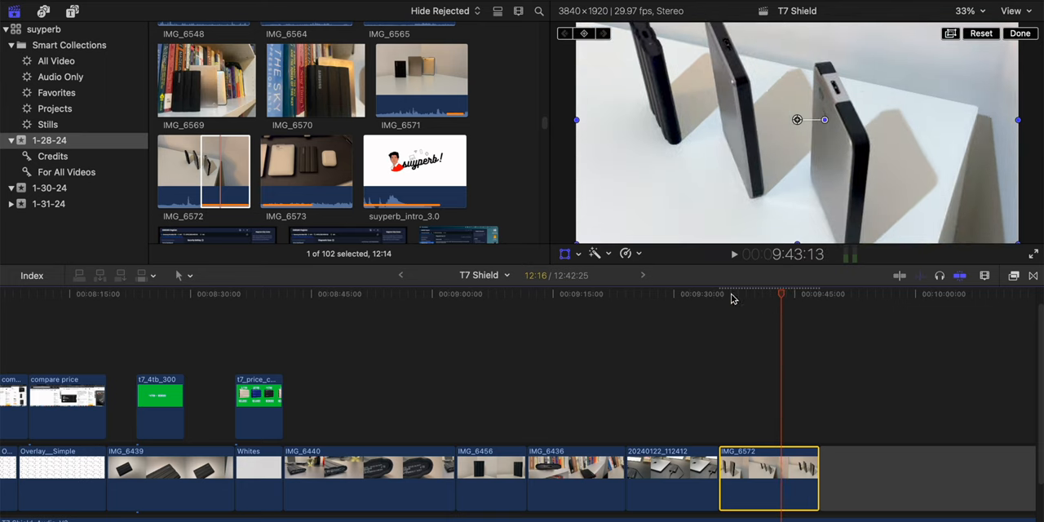
Preview the IMG_6573 clip of the drives side by side in Final Cut Pro's viewer
left_click(306, 171)
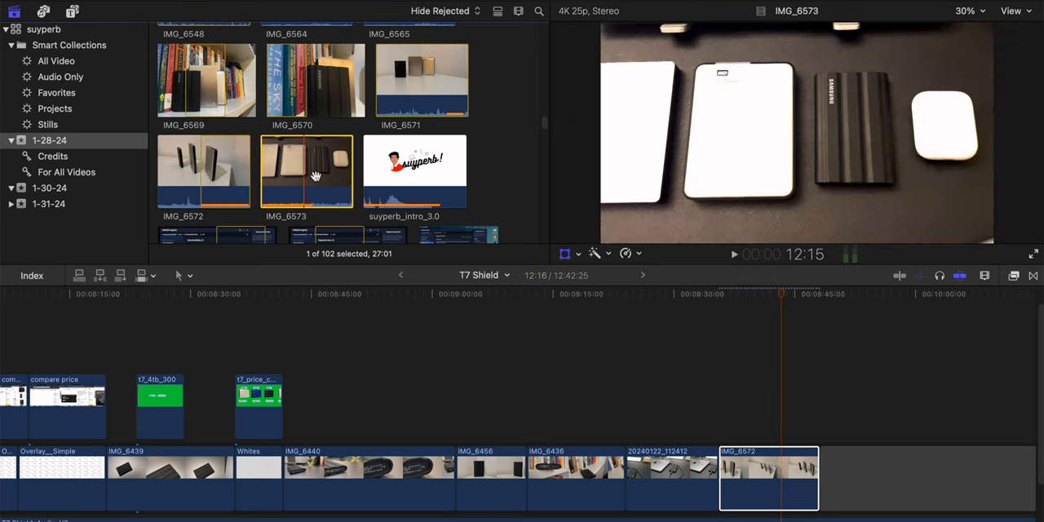